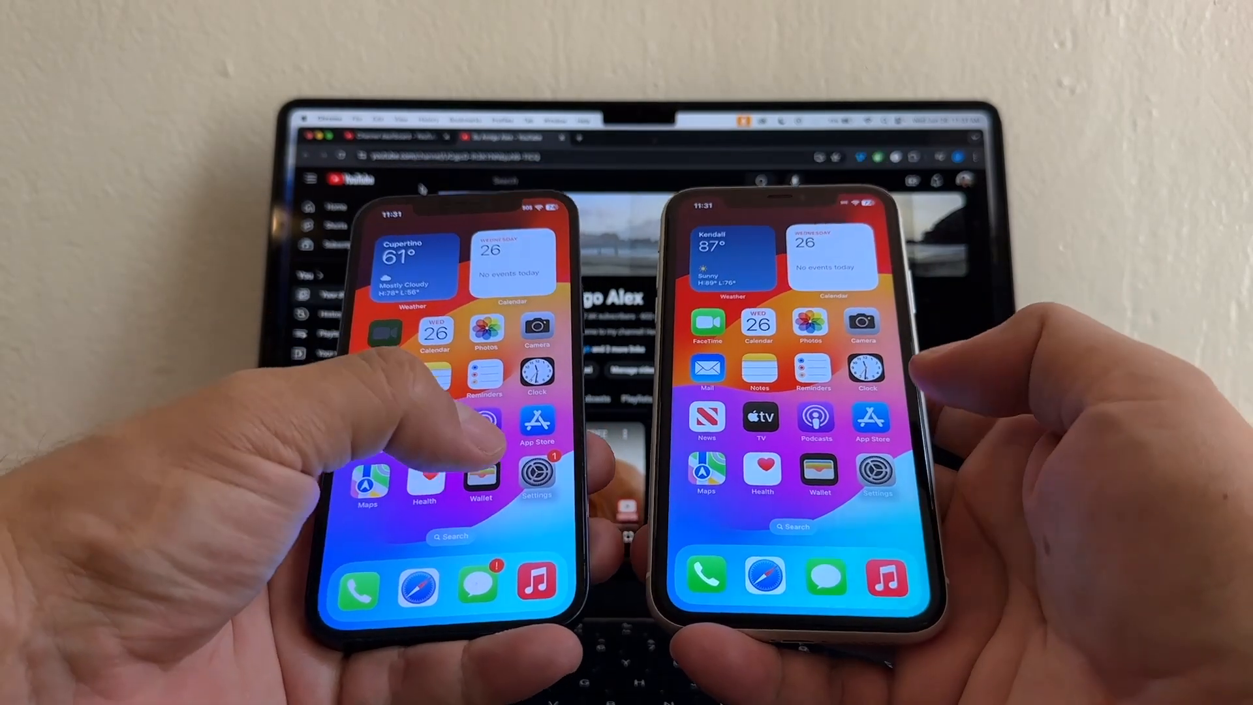
- Open the phone's About information in Settings and copy its first IMEI number
{"action": "left_click", "coordinate": [538, 475]}
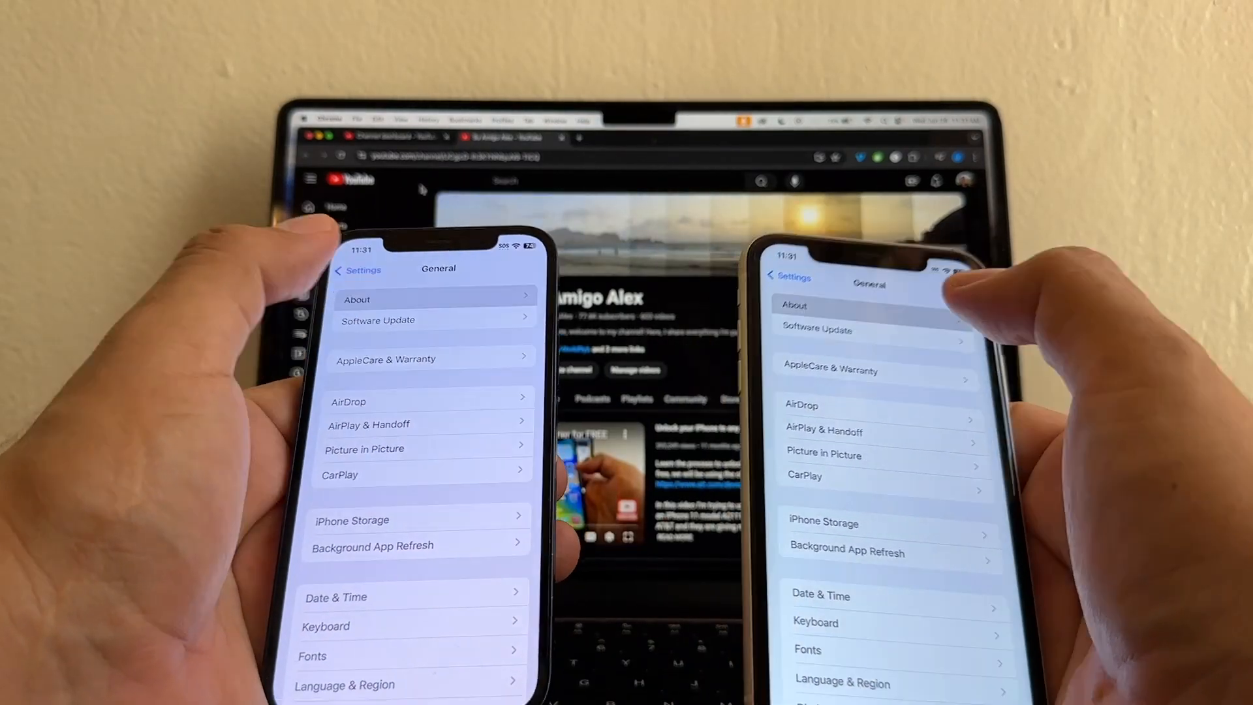
{"action": "left_click", "coordinate": [357, 299]}
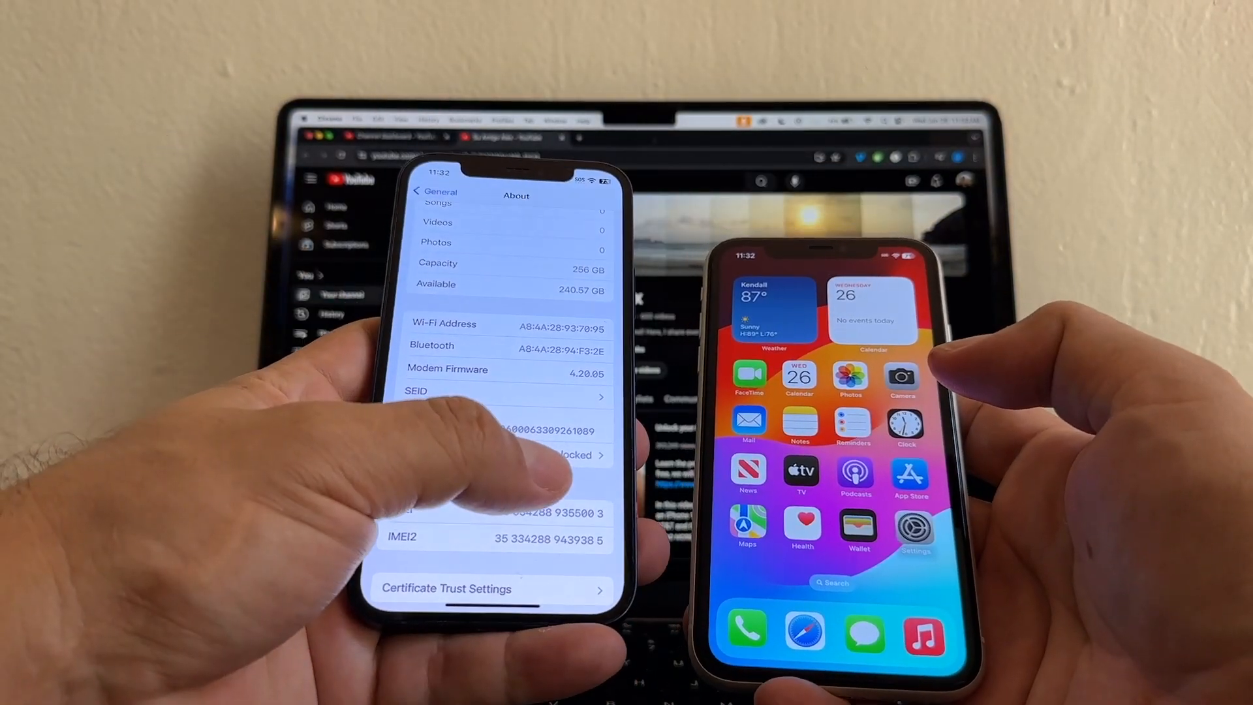
{"action": "left_click", "coordinate": [512, 455]}
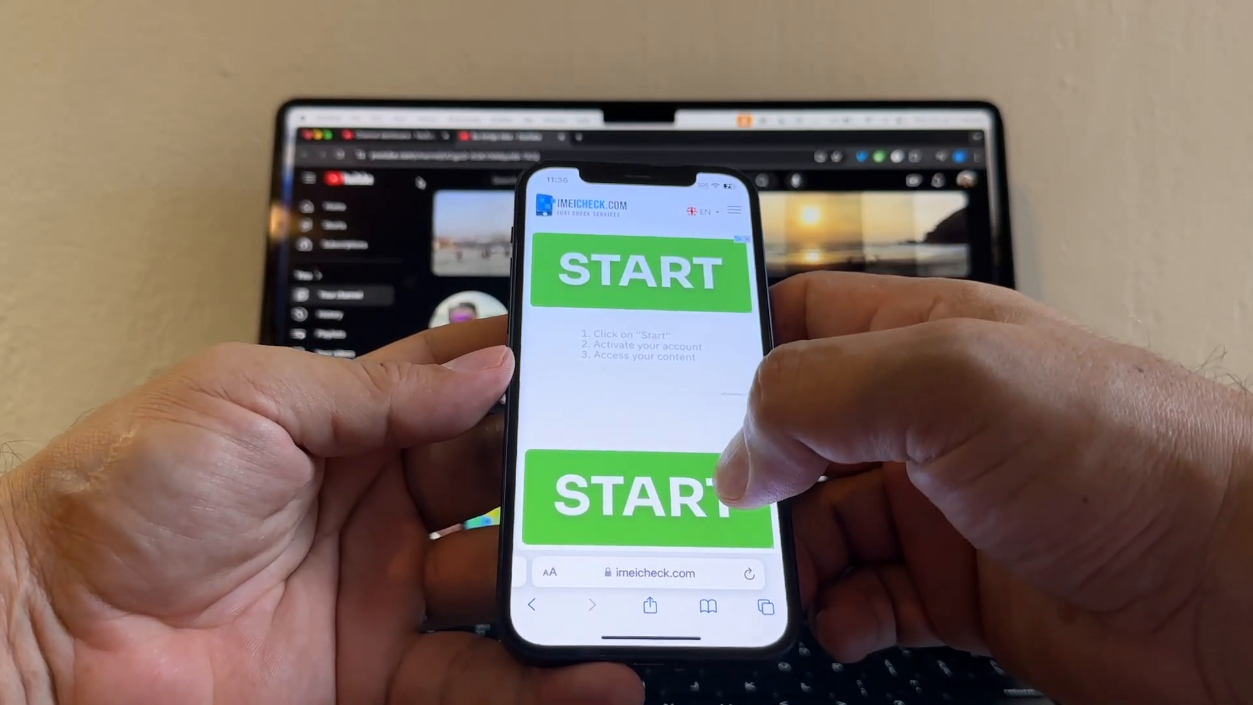
- Bring up the Apple iPhone Carrier Check form on imeicheck.com
{"action": "left_click", "coordinate": [648, 495]}
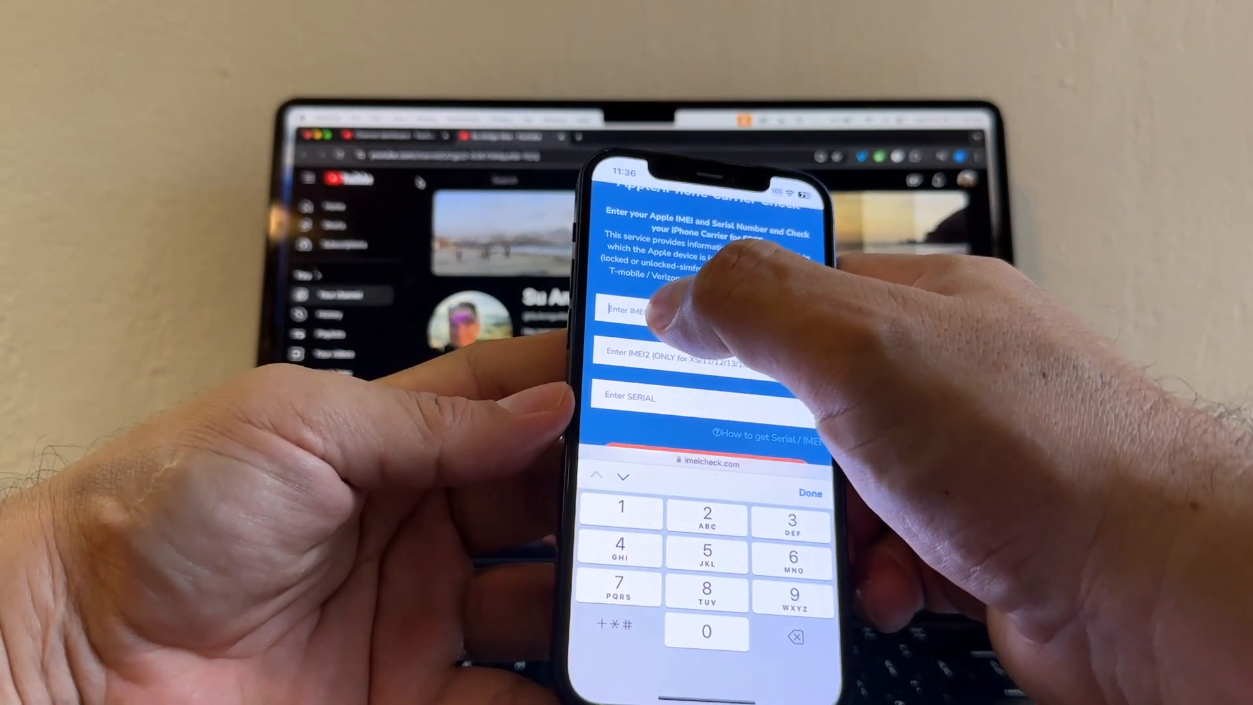
{"action": "type", "text": "35334288 93550"}
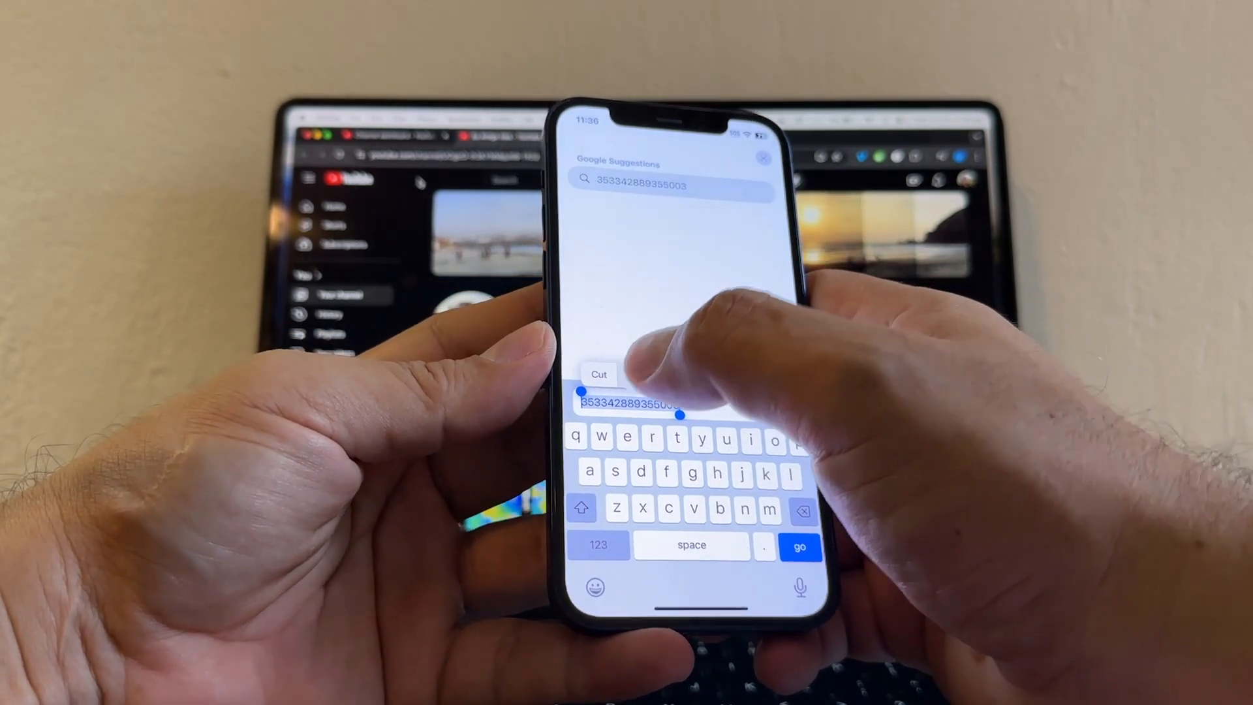
{"action": "left_click", "coordinate": [799, 549]}
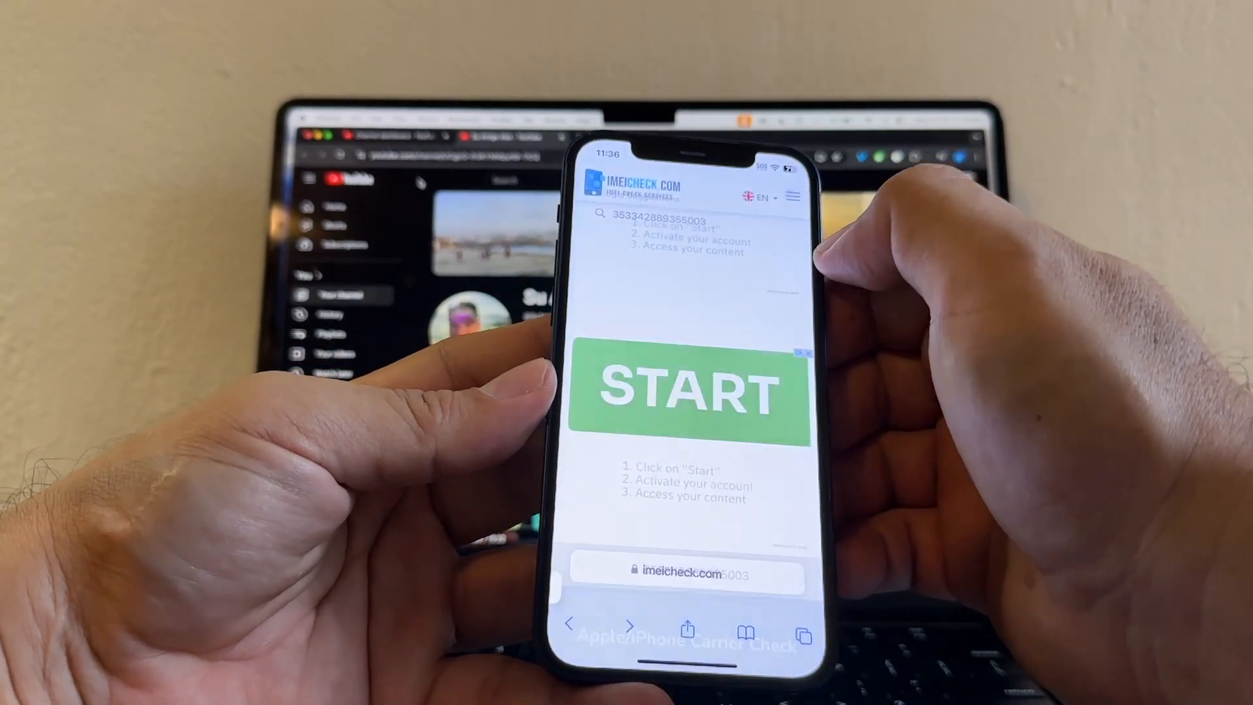
{"action": "left_click", "coordinate": [689, 392]}
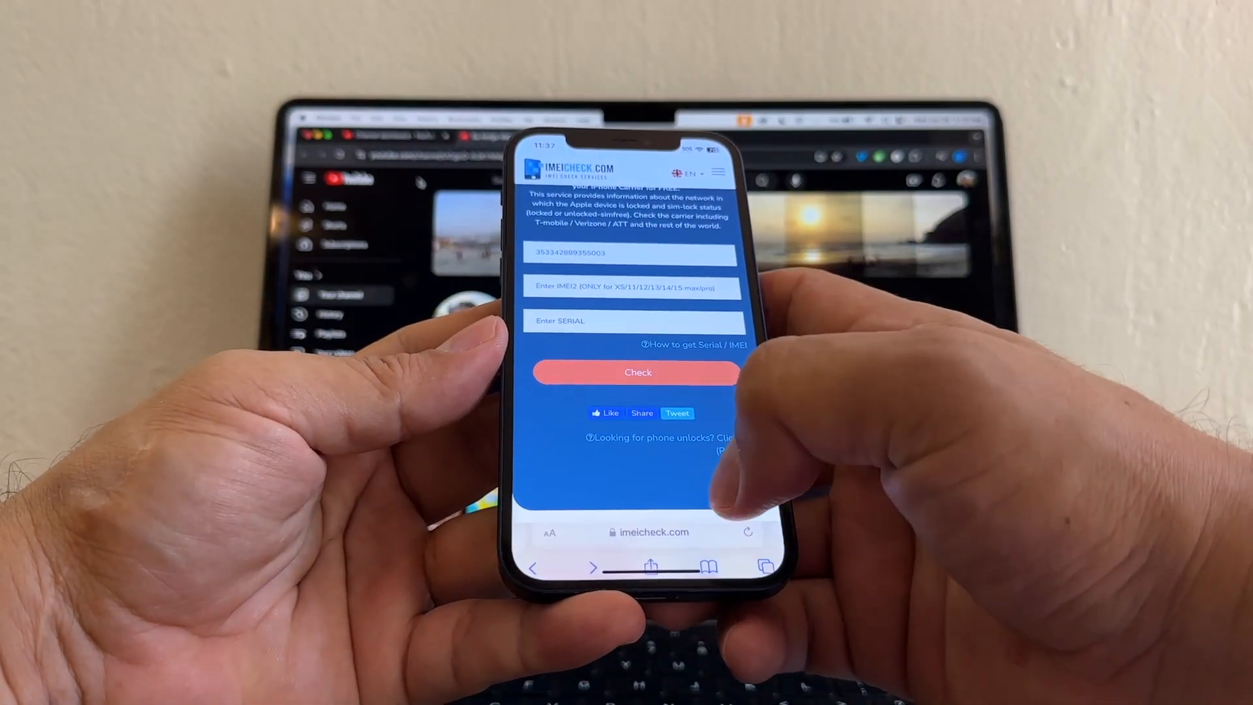
{"action": "left_click", "coordinate": [652, 533]}
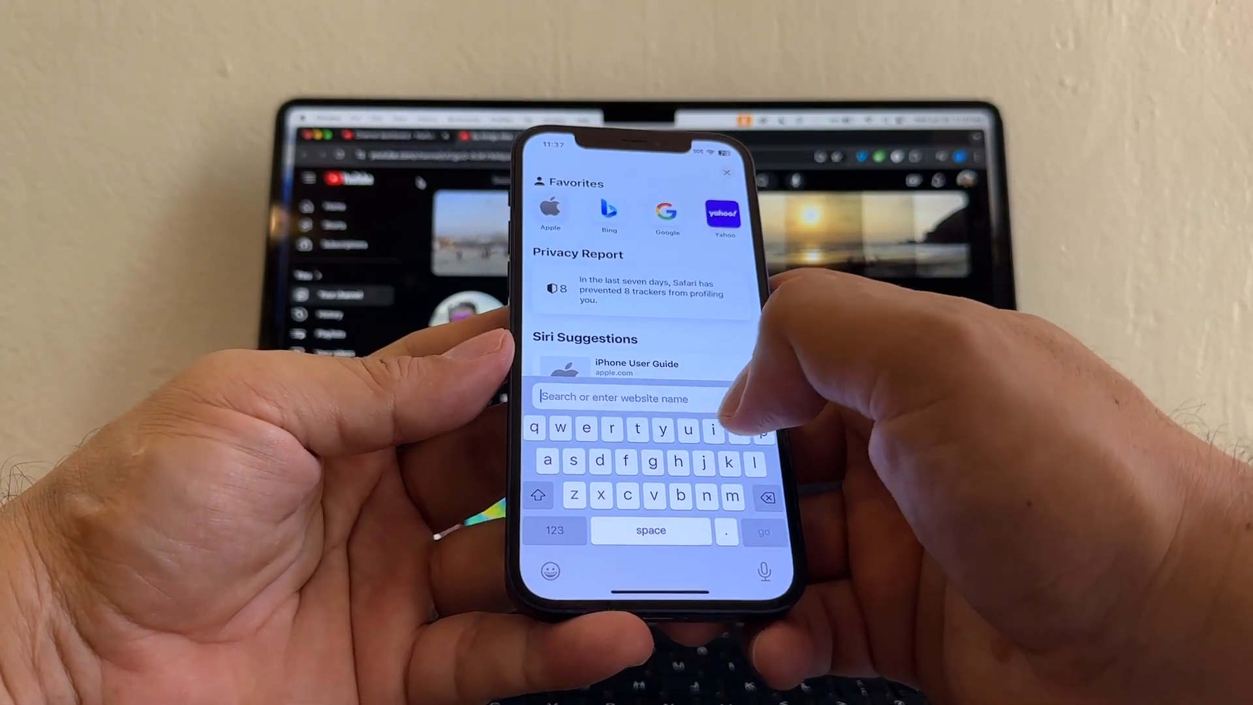
{"action": "type", "text": "35 334288 943938 5"}
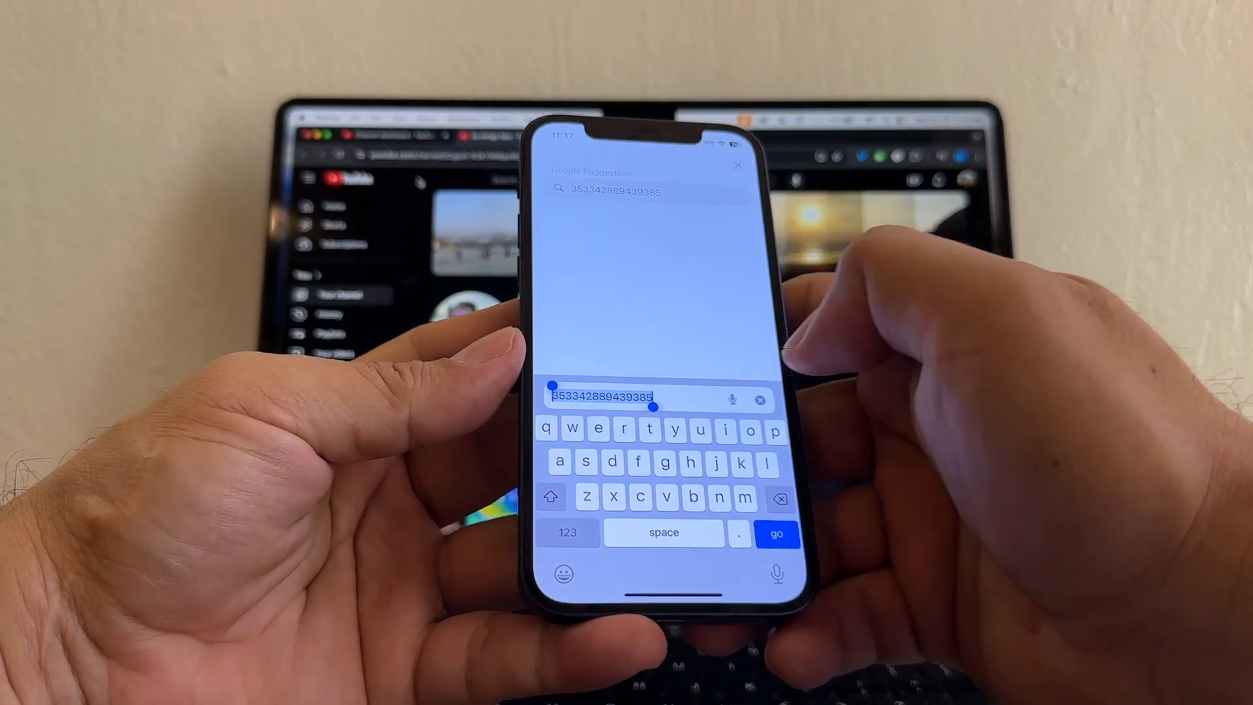
{"action": "left_click", "coordinate": [779, 534]}
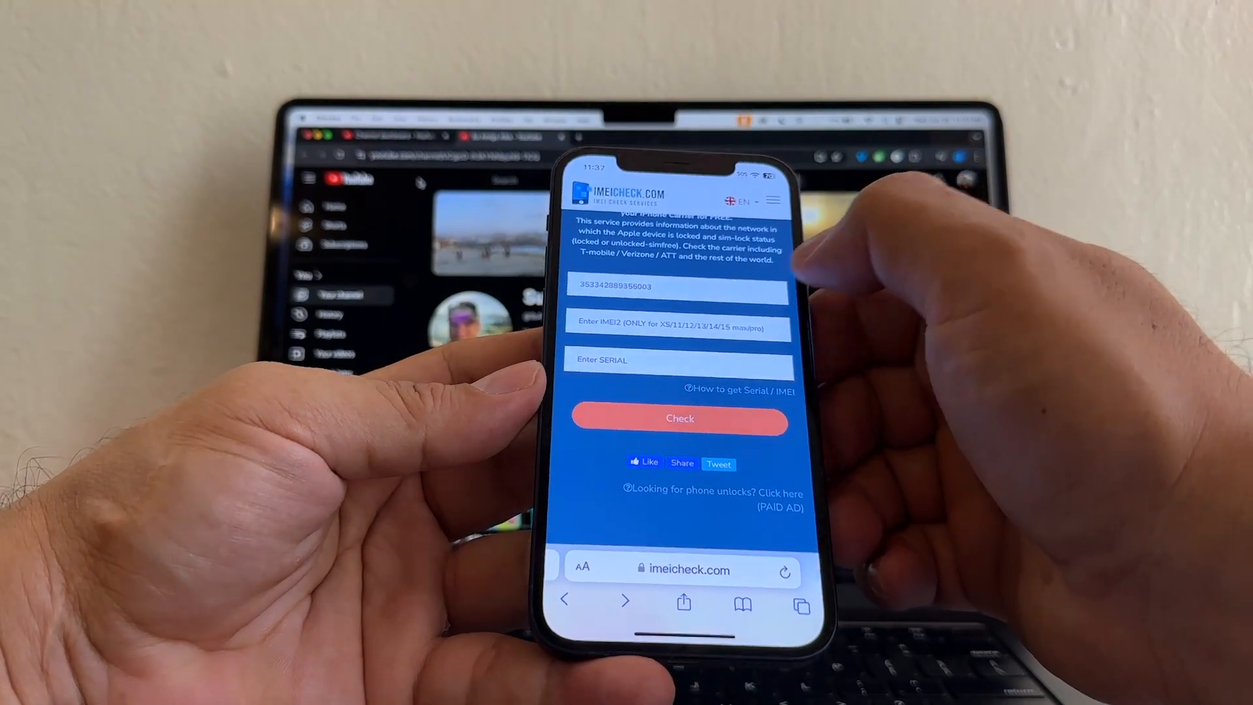
{"action": "left_click", "coordinate": [677, 327]}
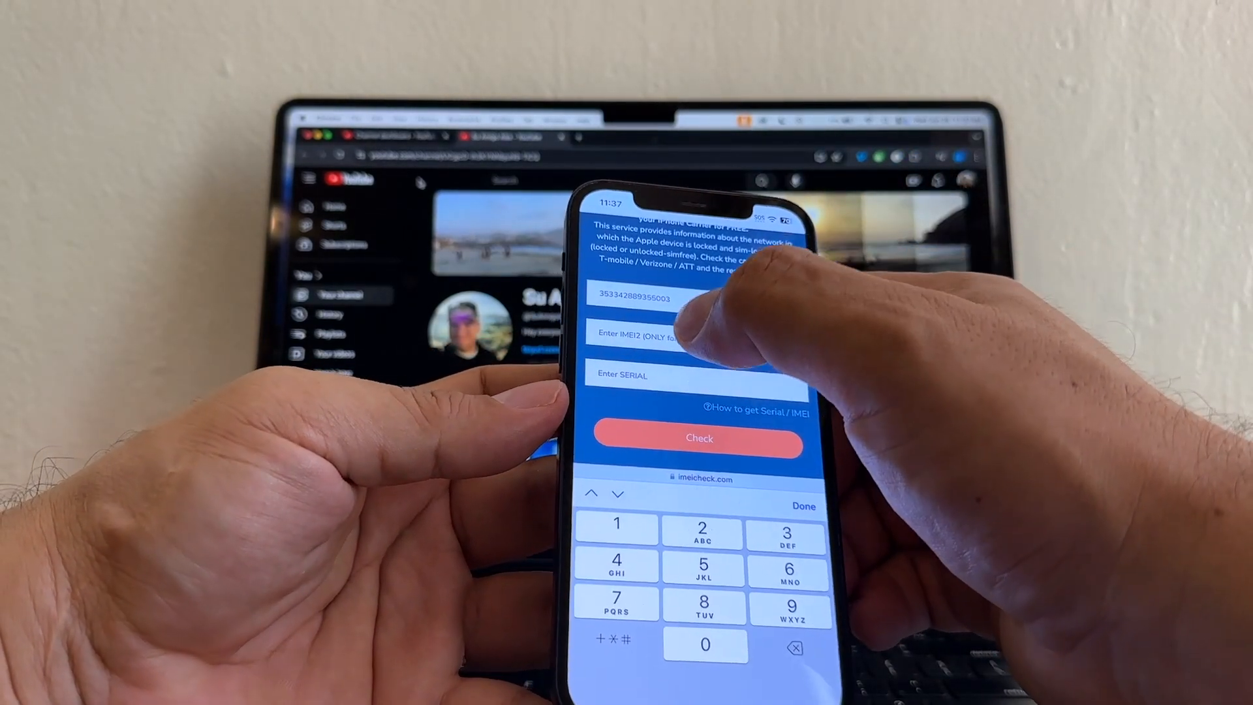
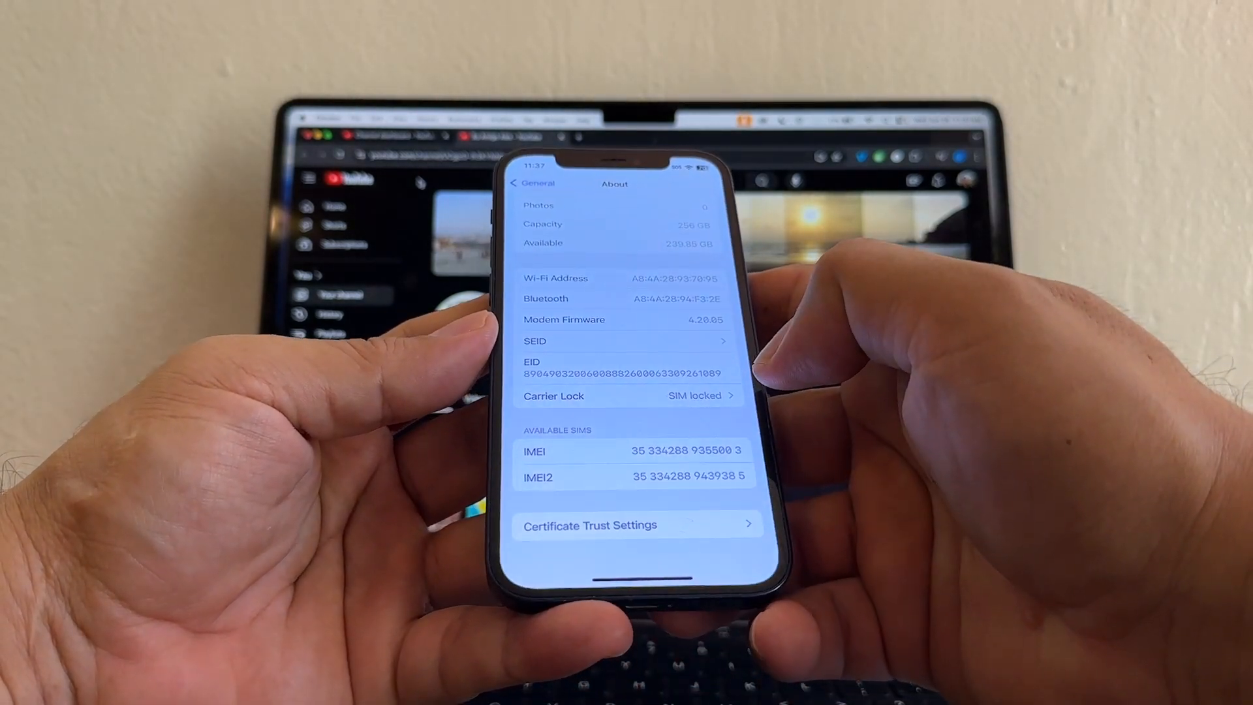
{"action": "scroll", "scroll_direction": "down", "scroll_amount": 3}
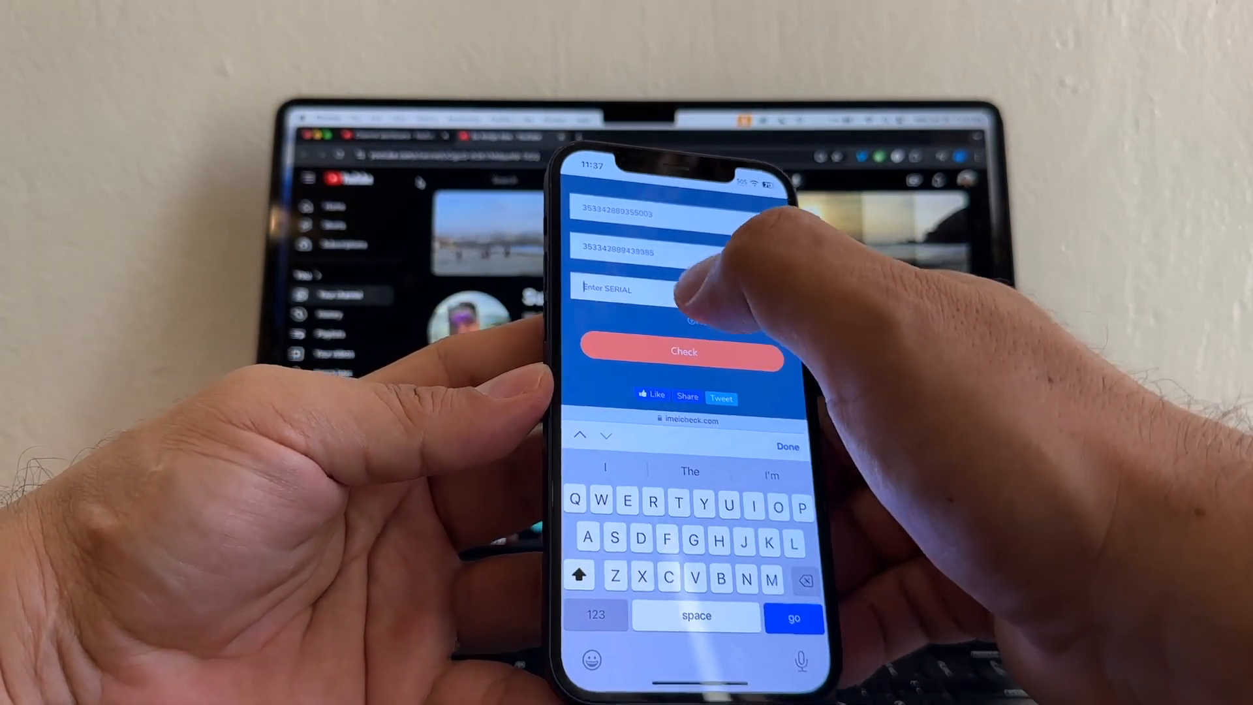
{"action": "type", "text": "DX3GJ0SU0DYS"}
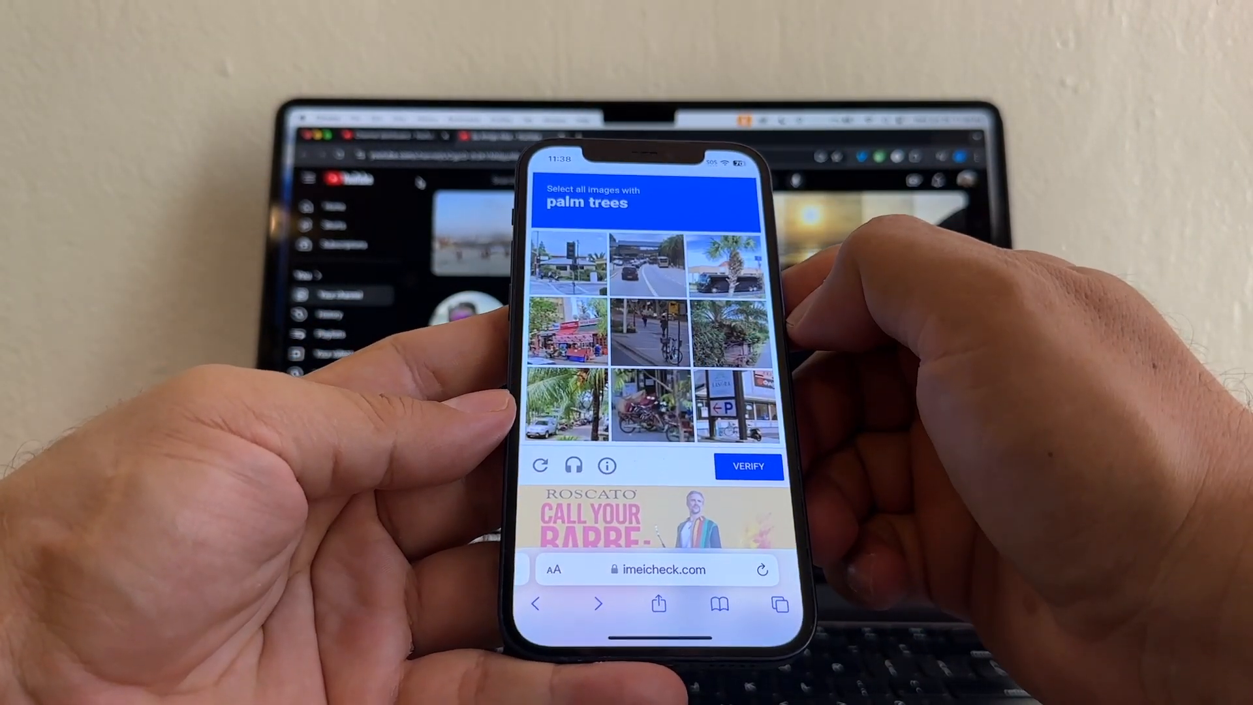
- Mark the palm-tree images in the verification challenge
{"action": "left_click", "coordinate": [748, 466]}
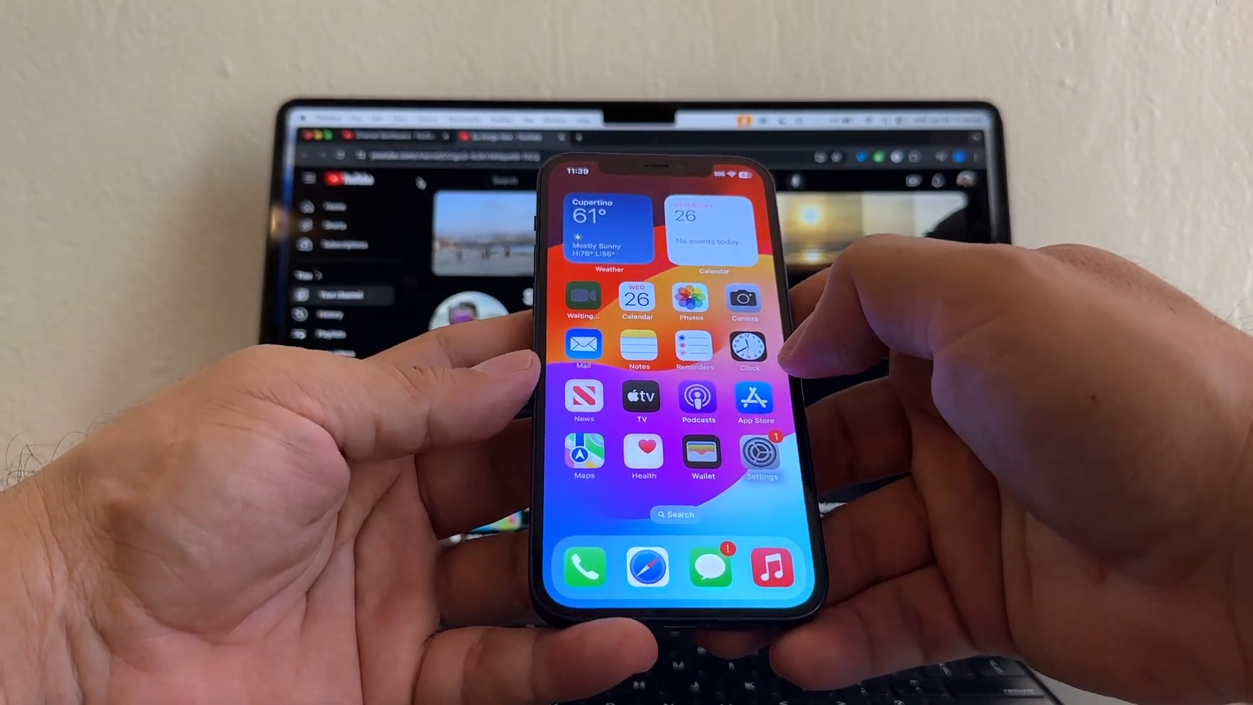
- Reopen Settings and scroll through the About details to the serial number
{"action": "left_click", "coordinate": [760, 457]}
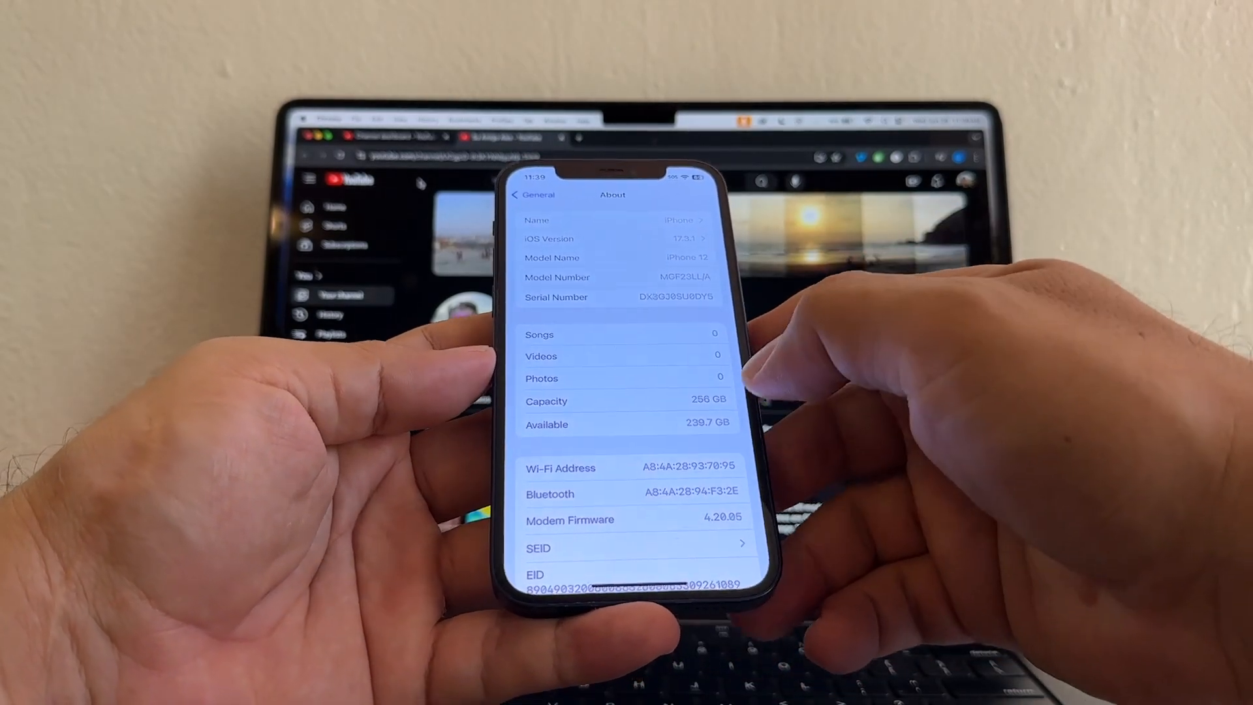
{"action": "scroll", "scroll_direction": "down", "scroll_amount": 3}
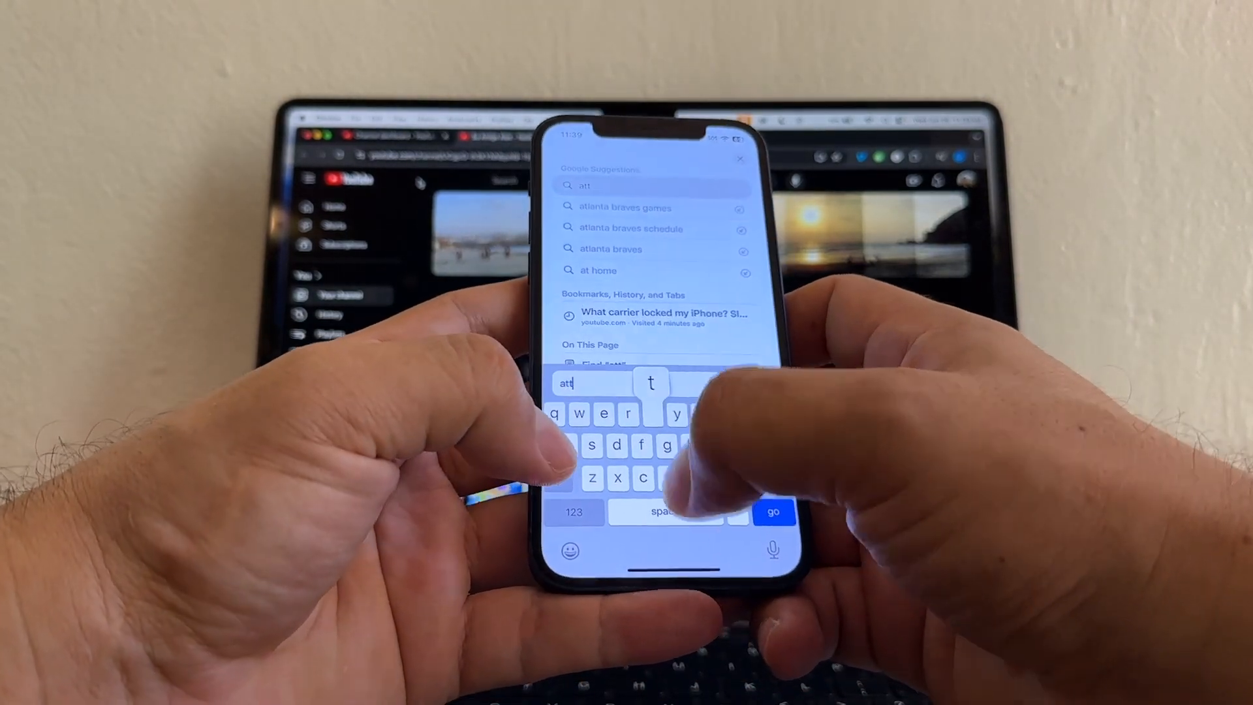
- Search Google for 'att unlock', open AT&T's Device Unlock page and dismiss the survey
{"action": "type", "text": "unlock"}
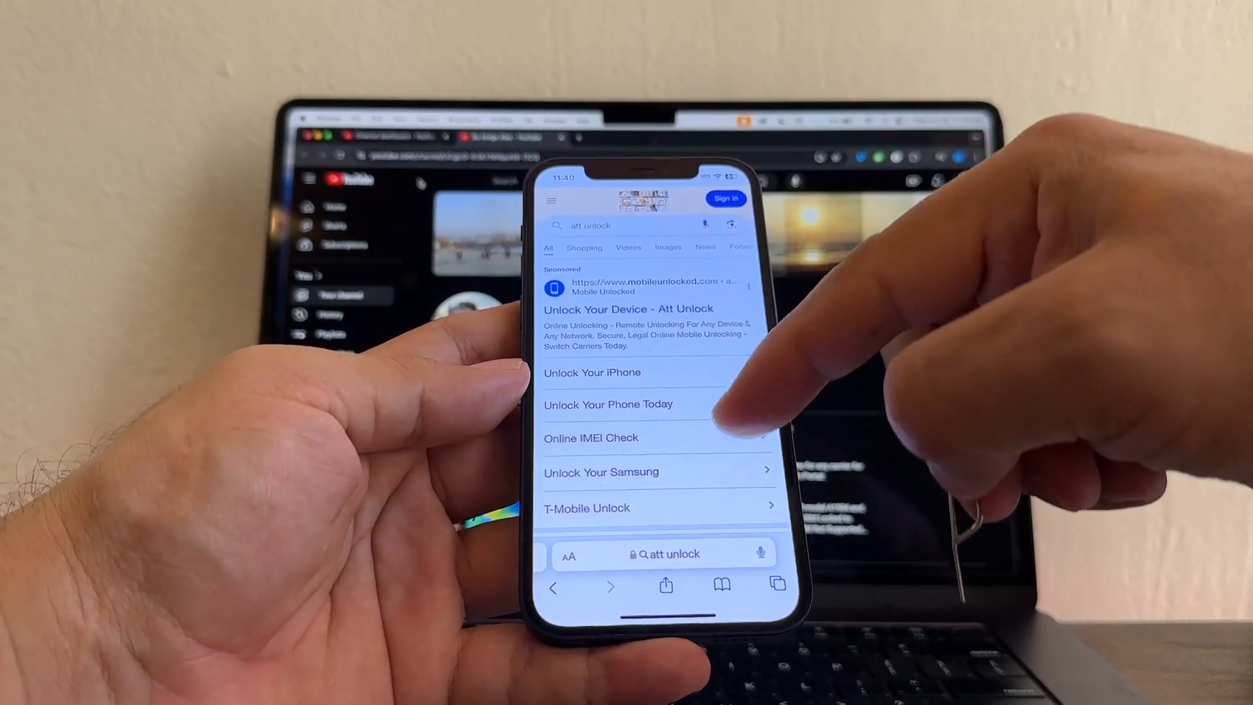
{"action": "scroll", "scroll_direction": "down", "scroll_amount": 3}
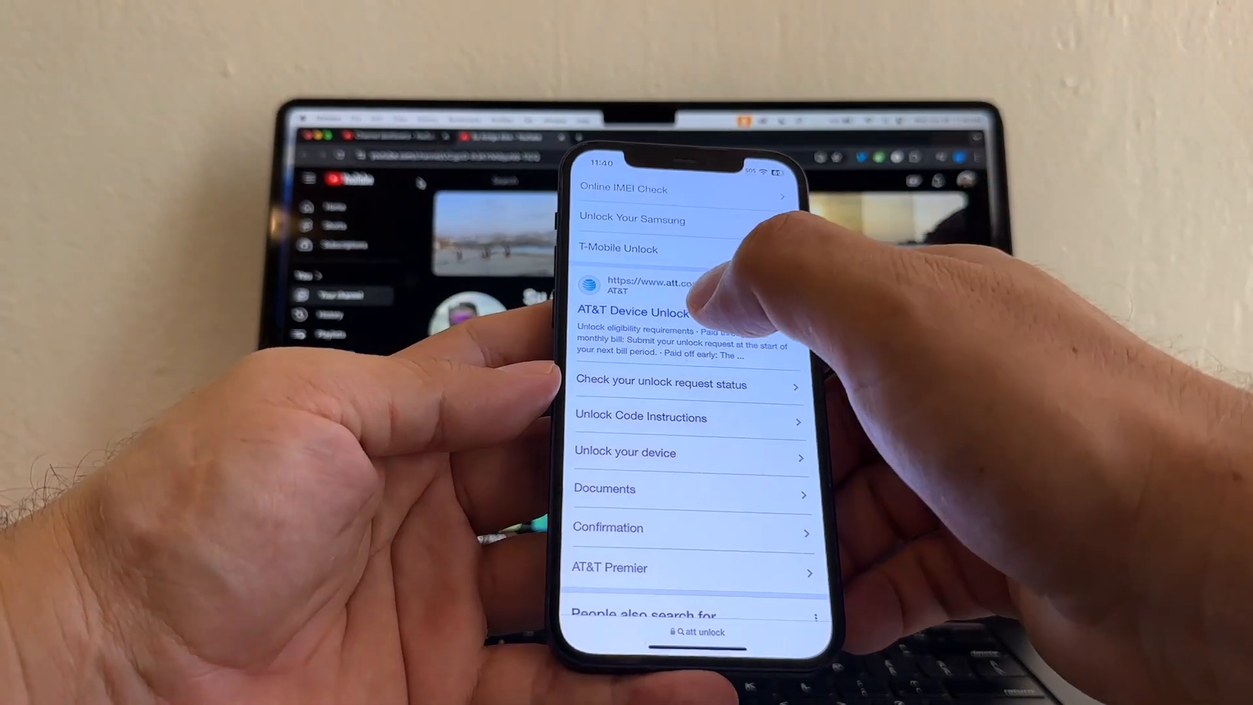
{"action": "left_click", "coordinate": [633, 313]}
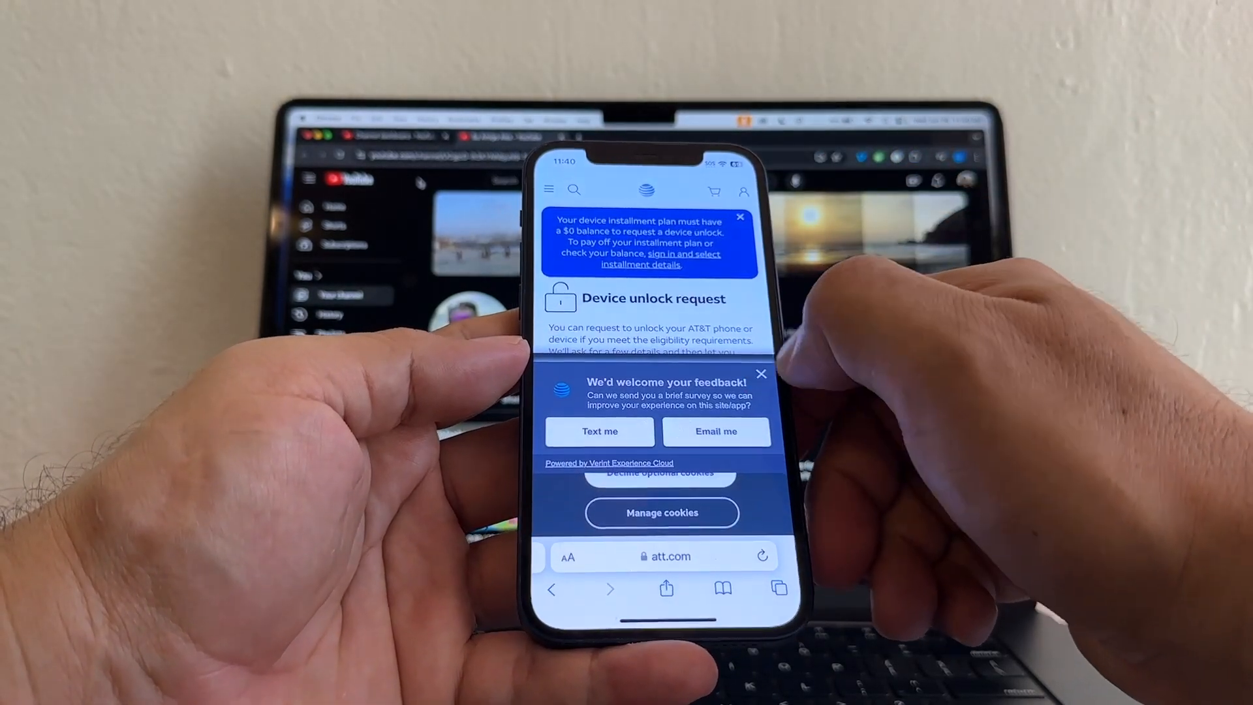
{"action": "left_click", "coordinate": [760, 374]}
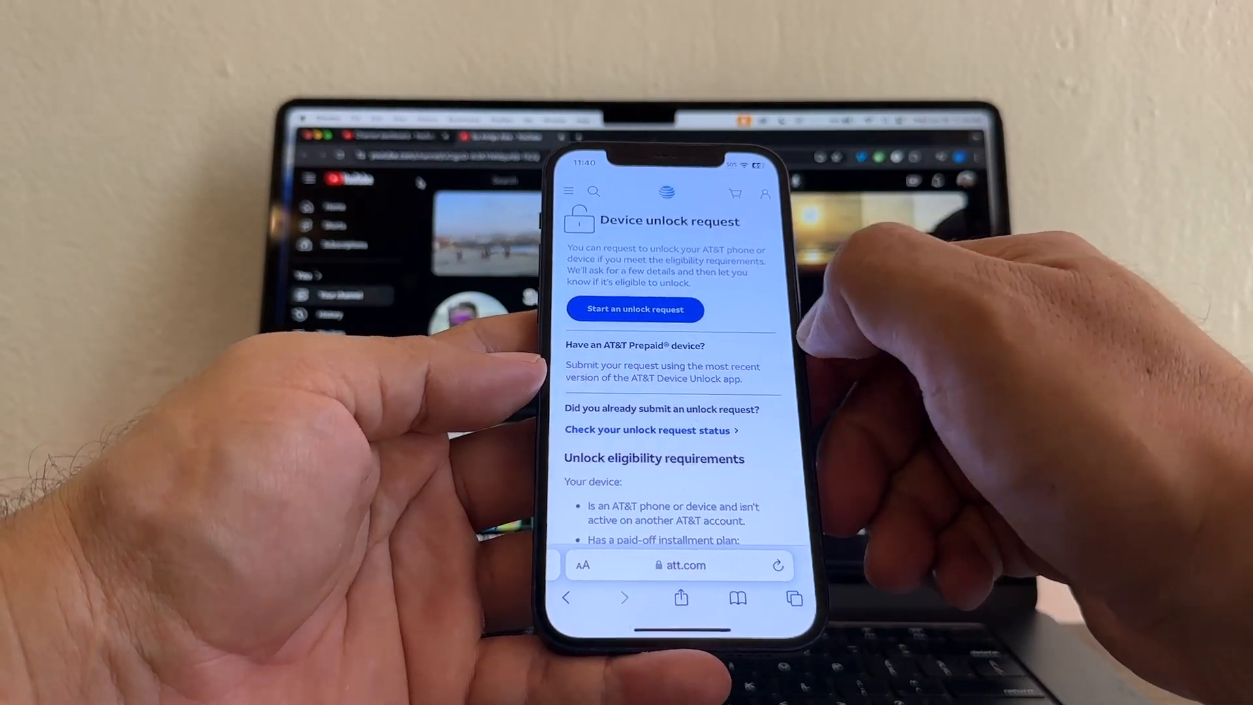
- Start an AT&T unlock request with the phone's IMEI and accept the eligibility terms
{"action": "left_click", "coordinate": [634, 310]}
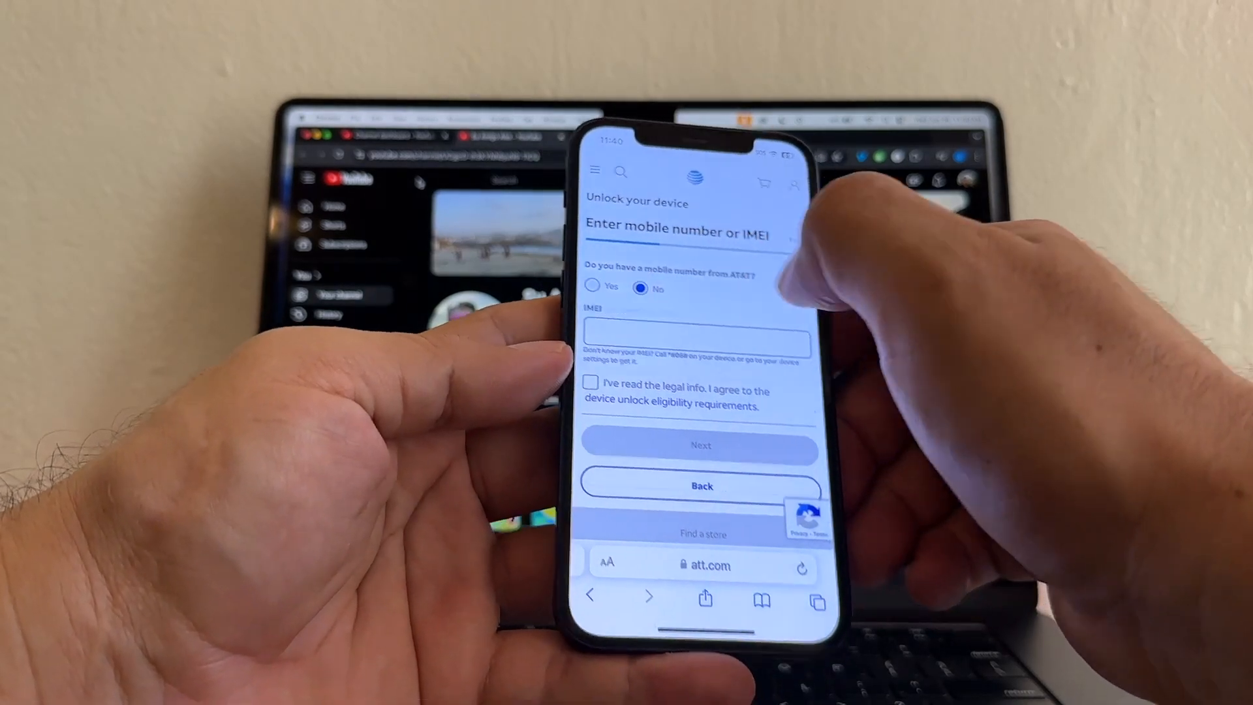
{"action": "left_click", "coordinate": [696, 342]}
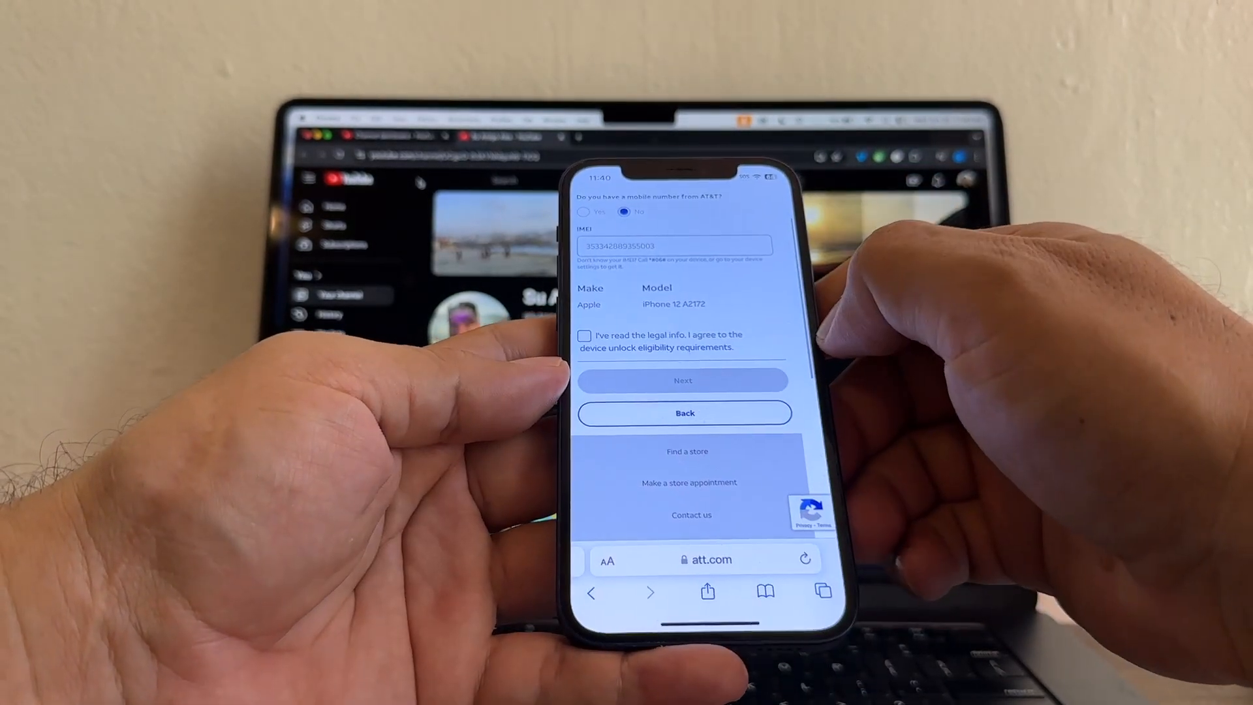
{"action": "left_click", "coordinate": [585, 336]}
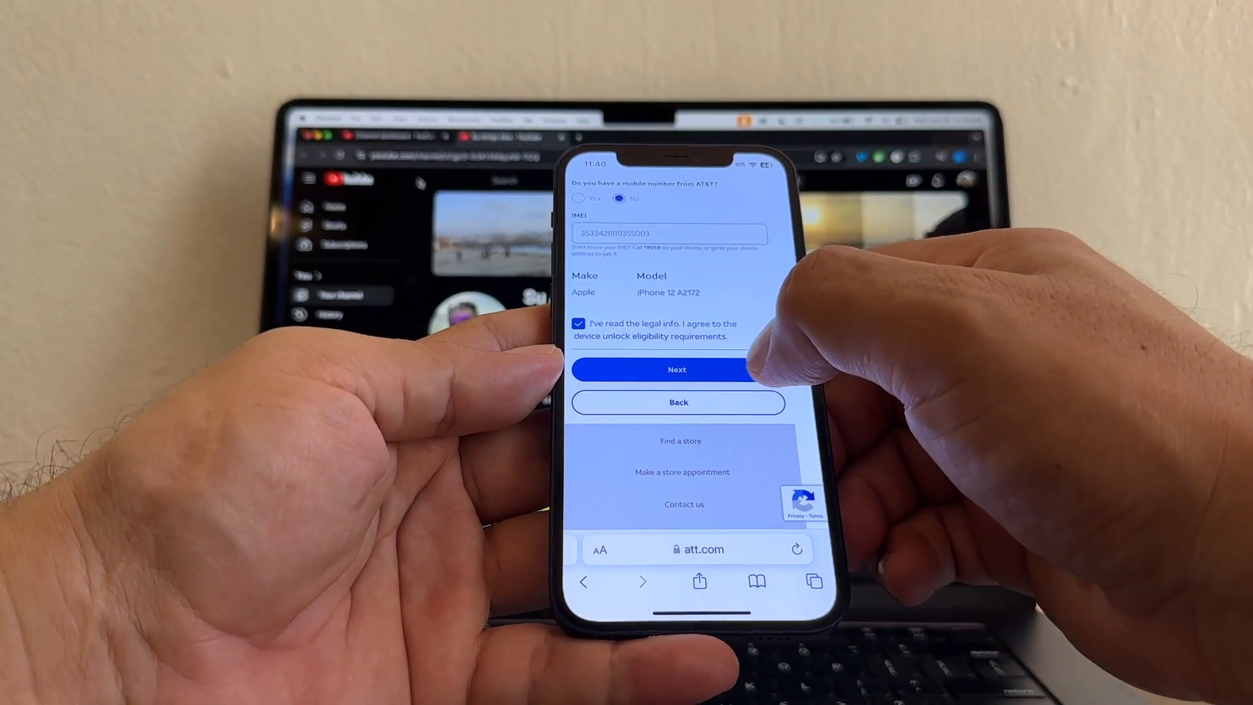
{"action": "left_click", "coordinate": [678, 369]}
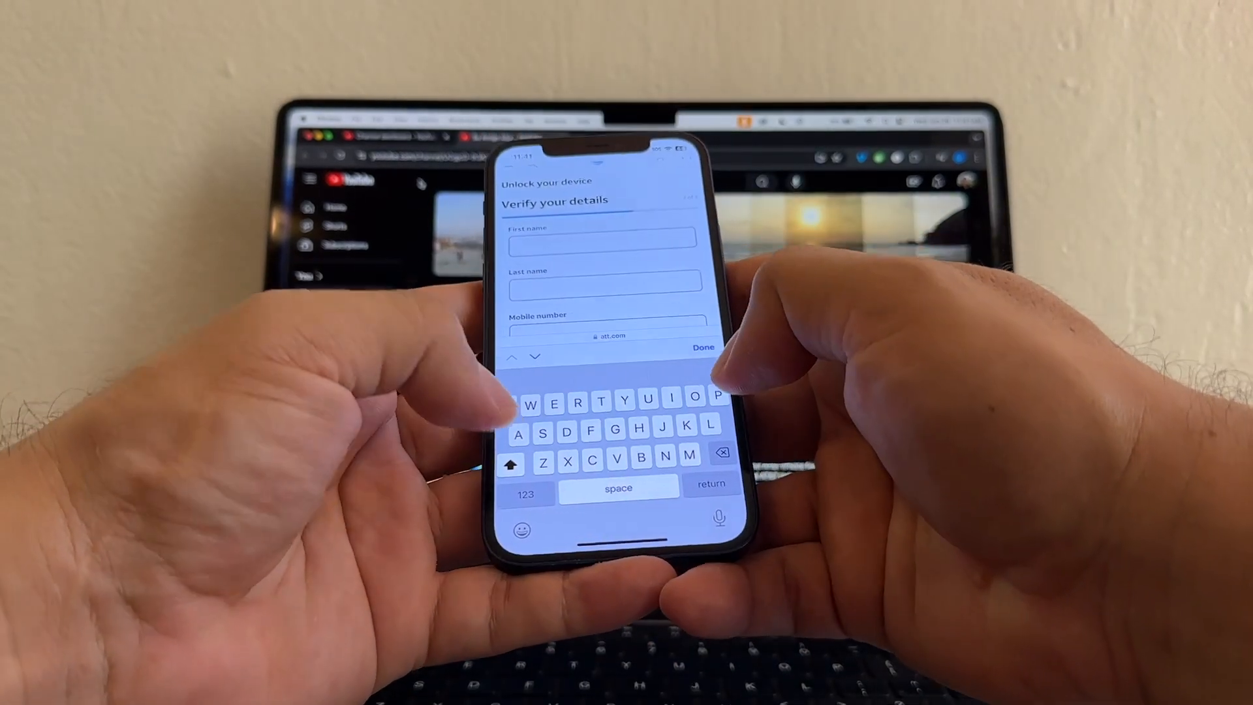
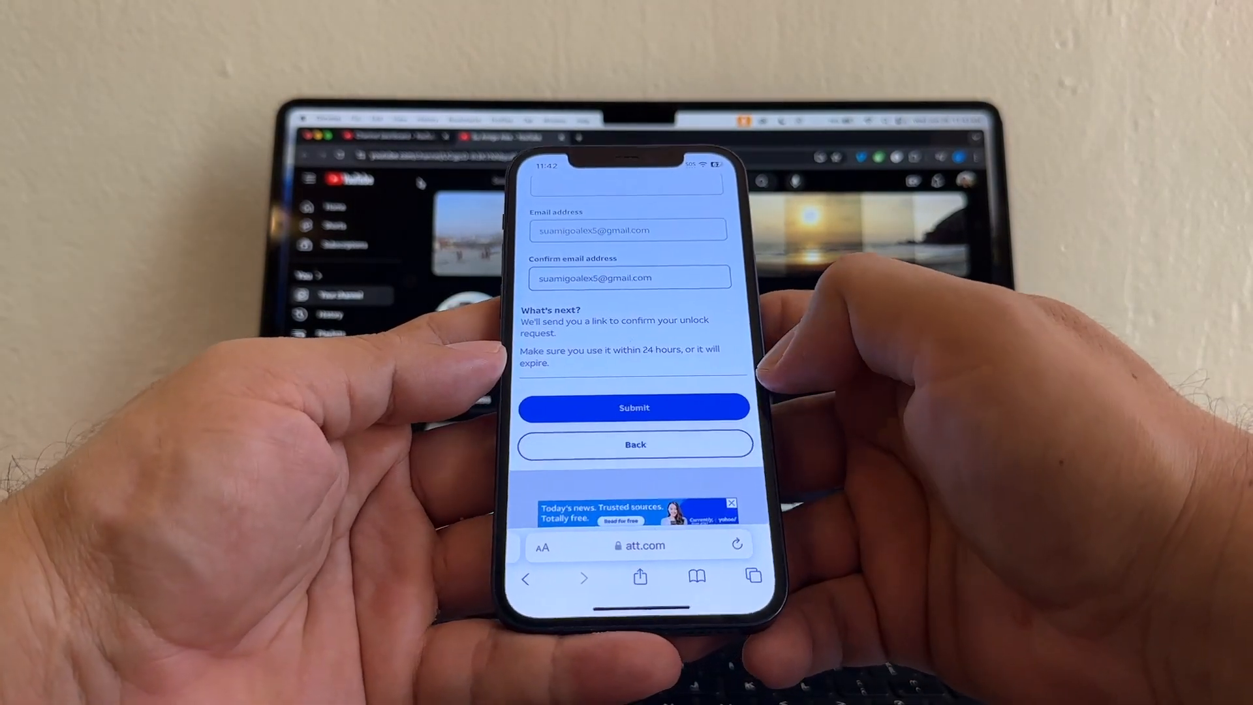
{"action": "left_click", "coordinate": [634, 407]}
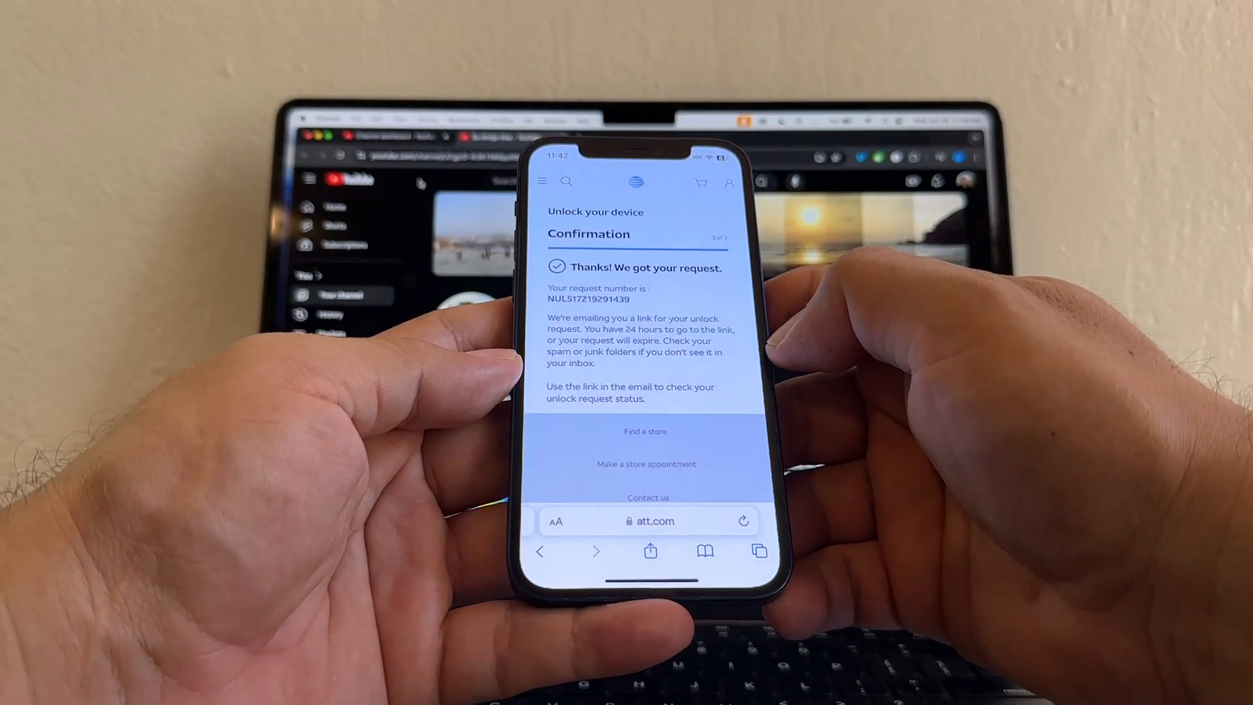
- Go to Gmail from Safari's address bar and open AT&T's unlock confirmation email
{"action": "left_click", "coordinate": [649, 521]}
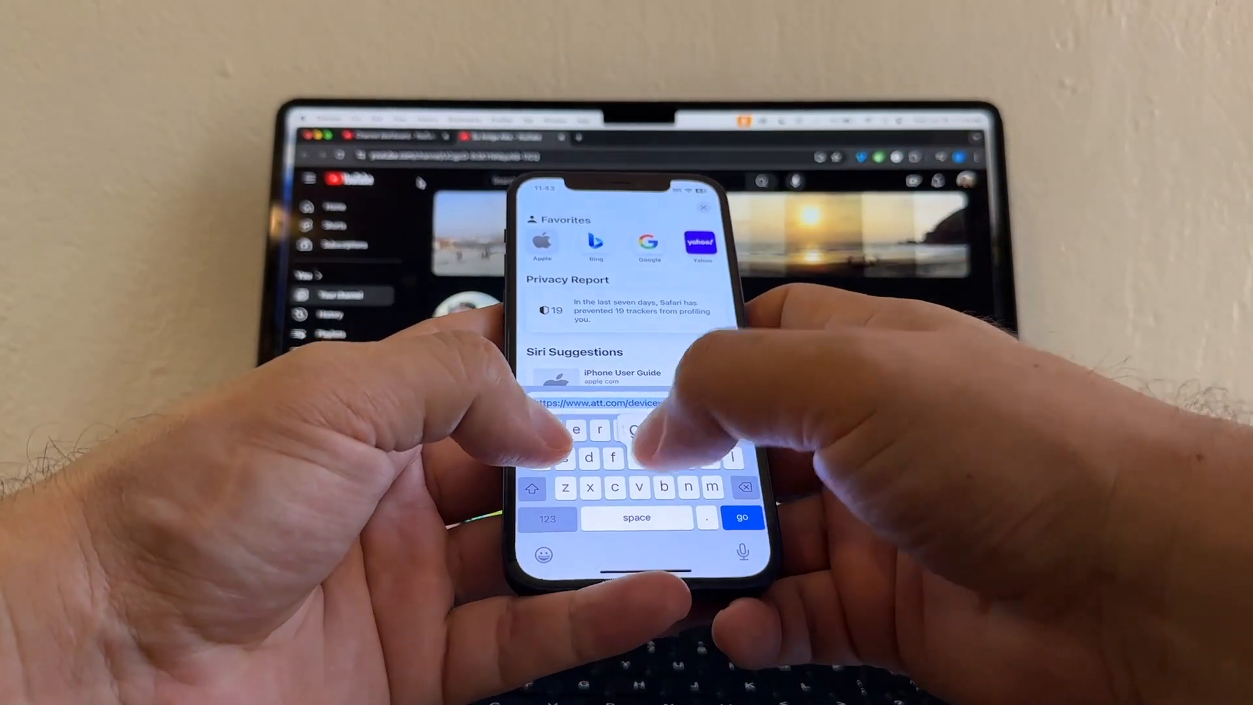
{"action": "type", "text": "gmail.google.com"}
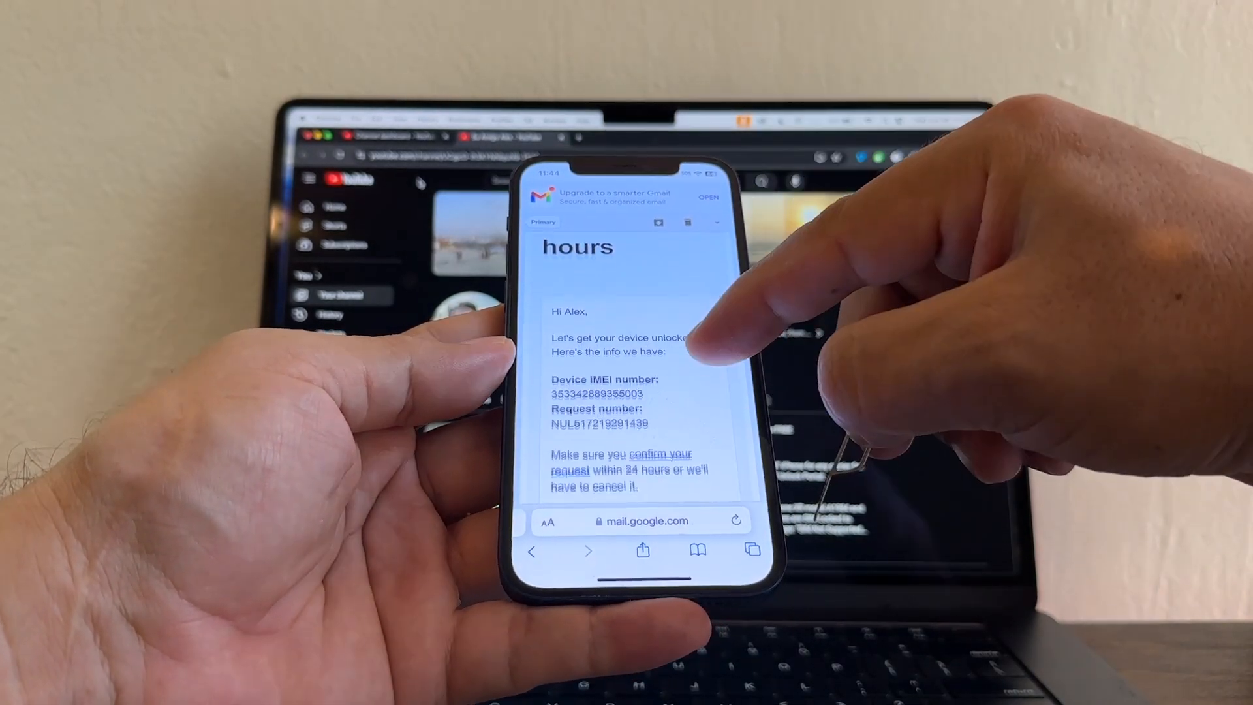
- Confirm the AT&T unlock request via the email link, then open the 'device unlocked' email
{"action": "scroll", "scroll_direction": "down", "scroll_amount": 3}
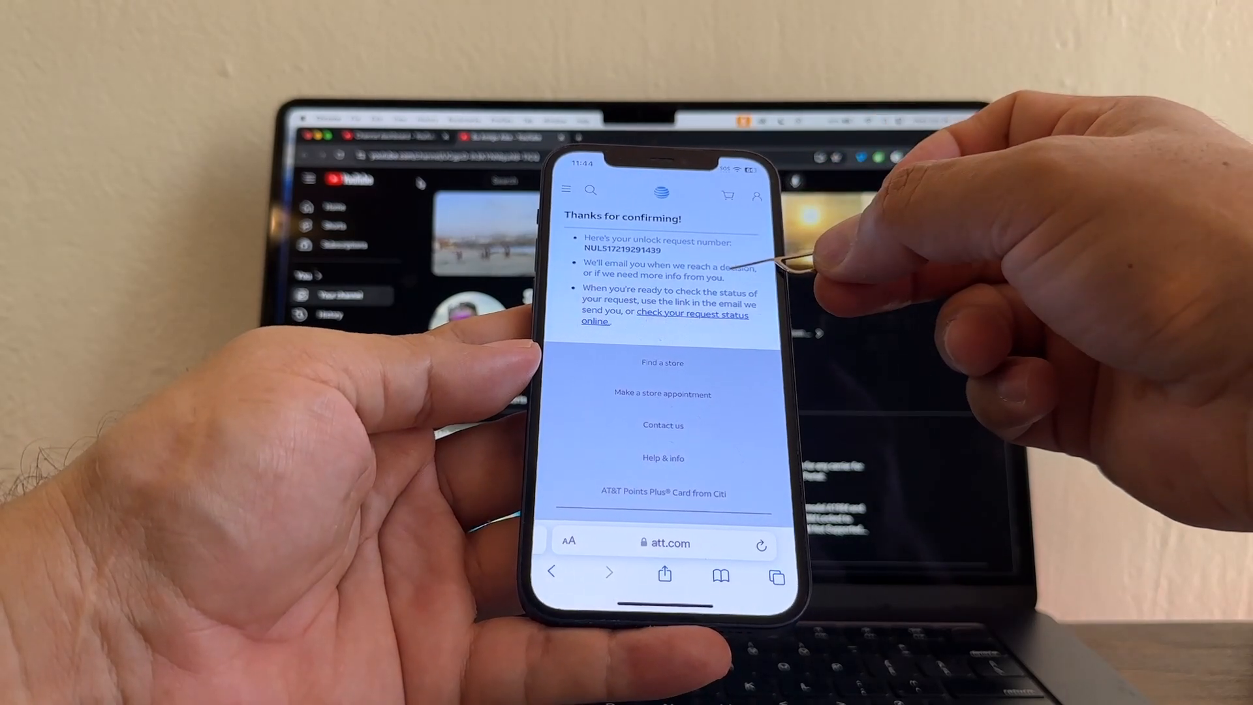
{"action": "left_click", "coordinate": [775, 576]}
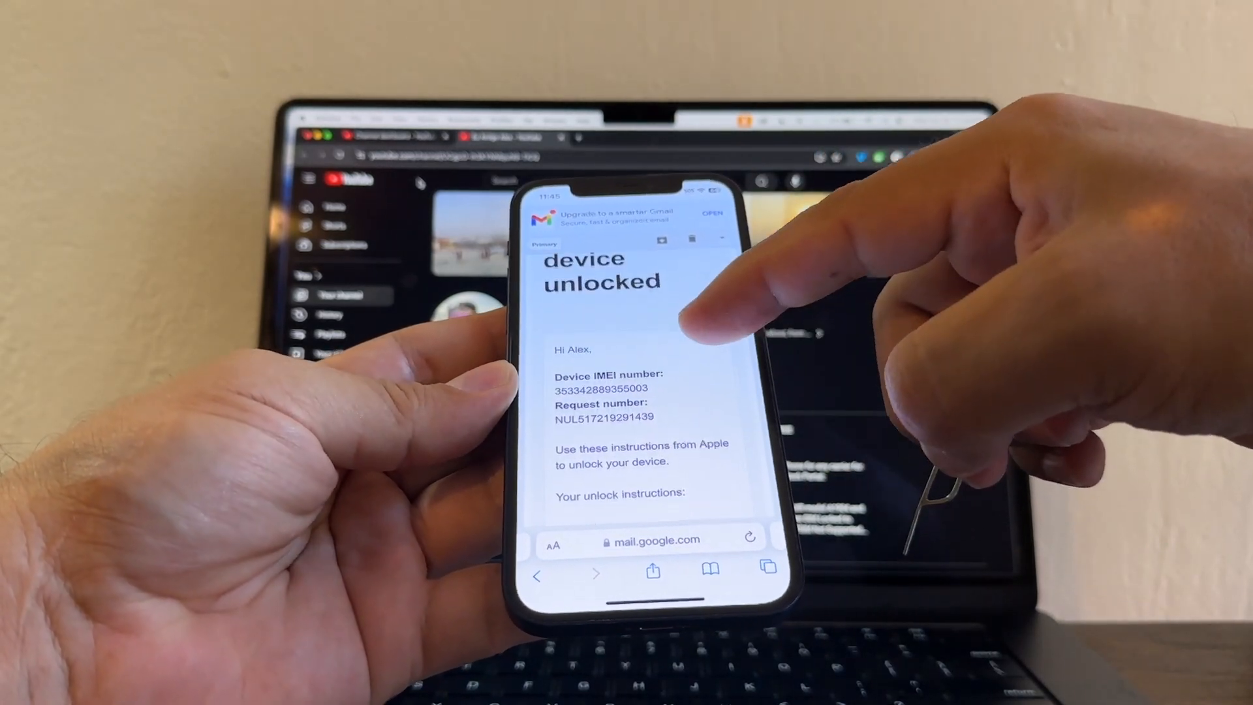
- Read through AT&T's device-unlocked instructions email and return to the Home Screen
{"action": "scroll", "scroll_direction": "down", "scroll_amount": 3}
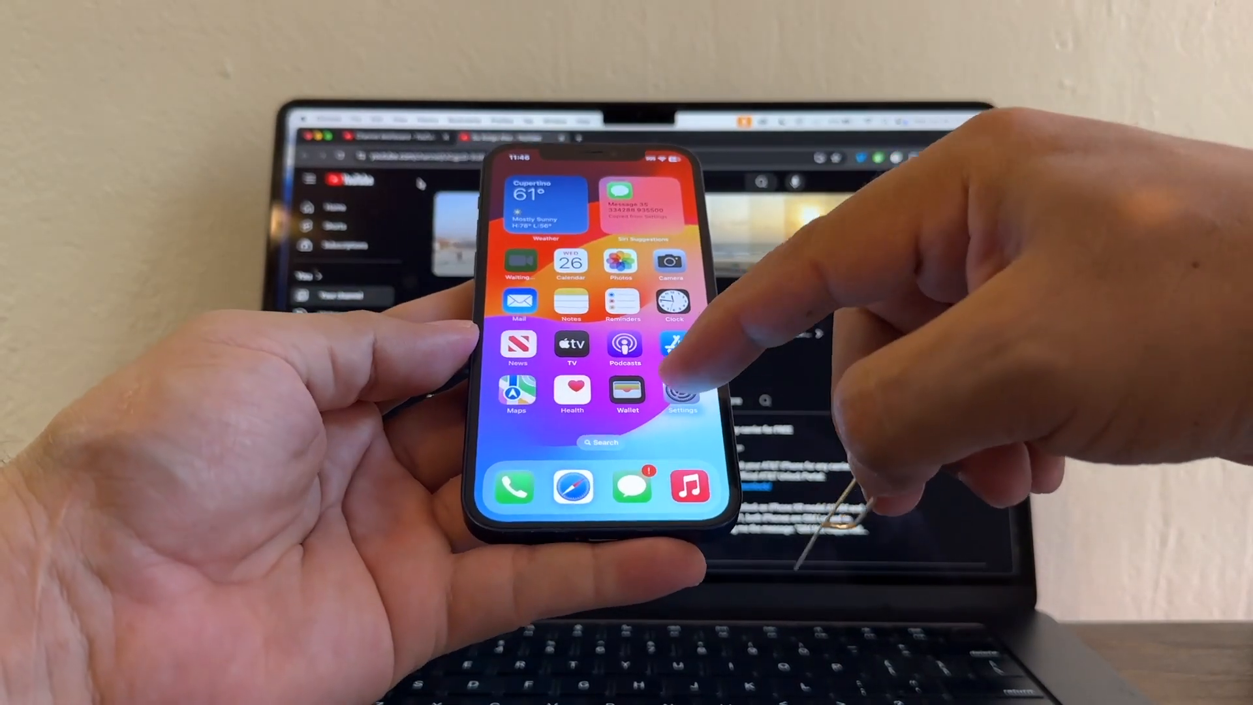
- Open Settings > General > About and scroll to Carrier Lock showing 'No SIM restrictions'
{"action": "left_click", "coordinate": [681, 391]}
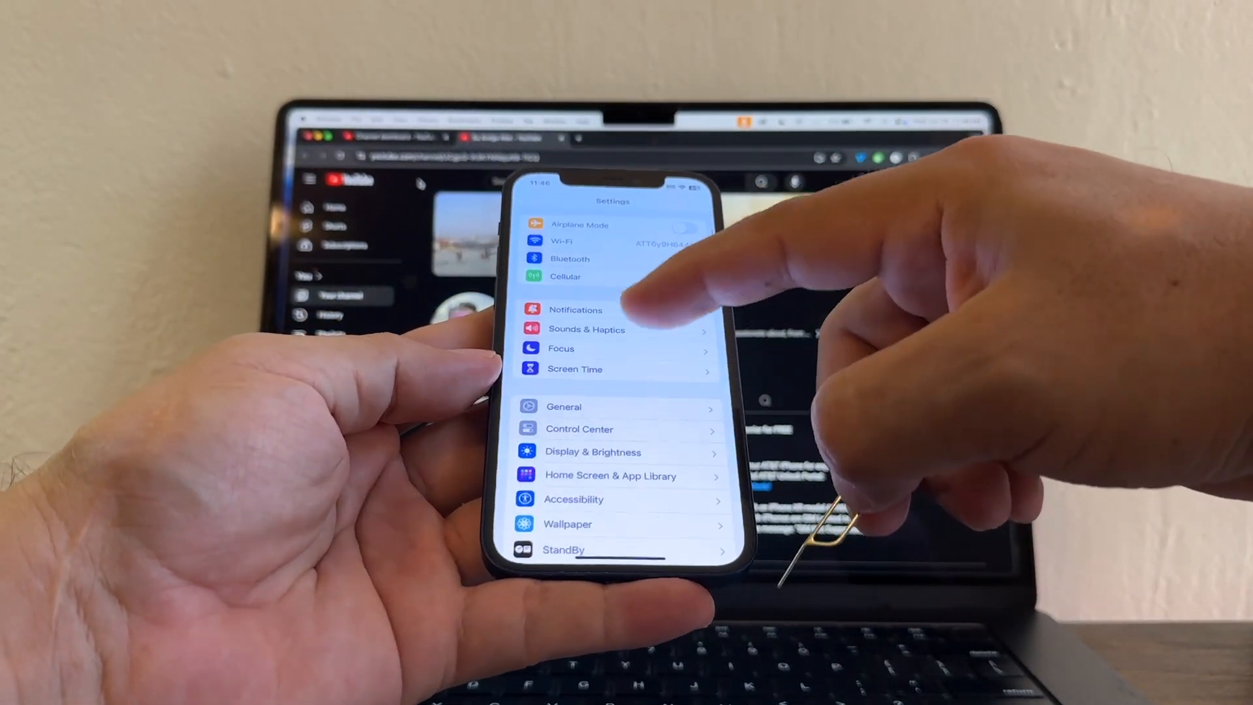
{"action": "left_click", "coordinate": [563, 406]}
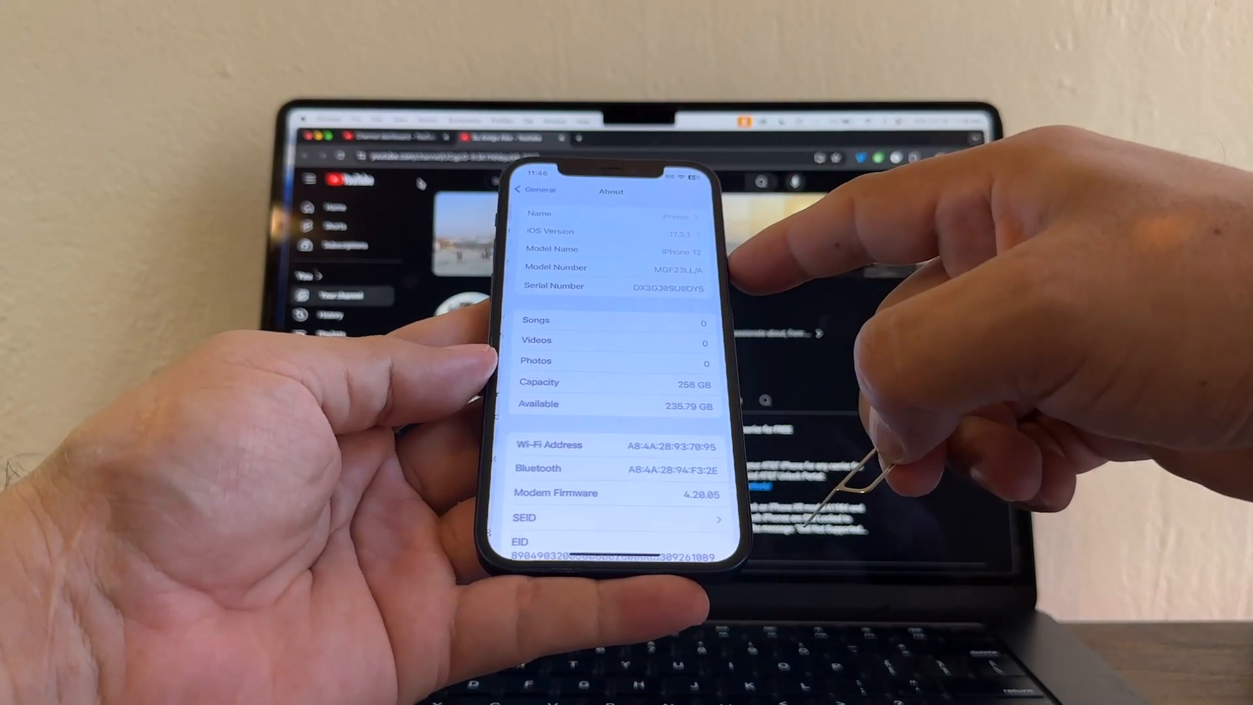
{"action": "scroll", "scroll_direction": "down", "scroll_amount": 3}
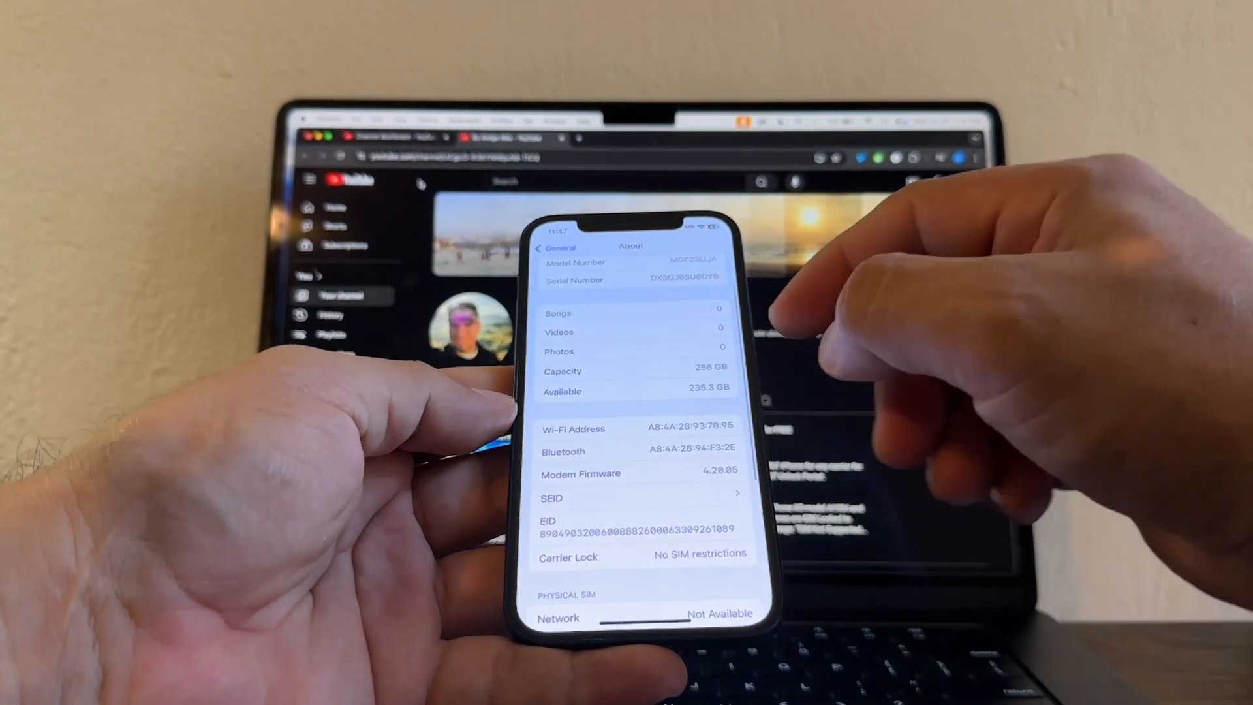
{"action": "scroll", "scroll_direction": "down", "scroll_amount": 3}
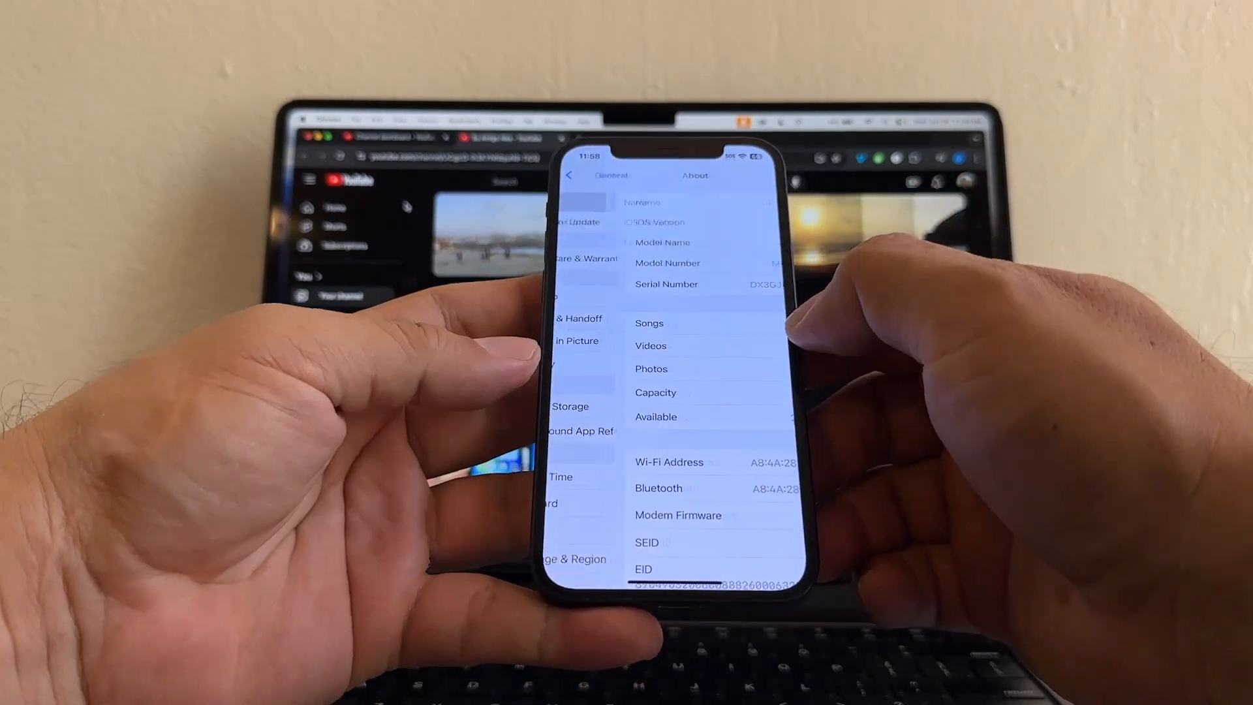
- Scroll the reopened About page to confirm Carrier Lock still shows 'No SIM restrictions'
{"action": "scroll", "scroll_direction": "down", "scroll_amount": 3}
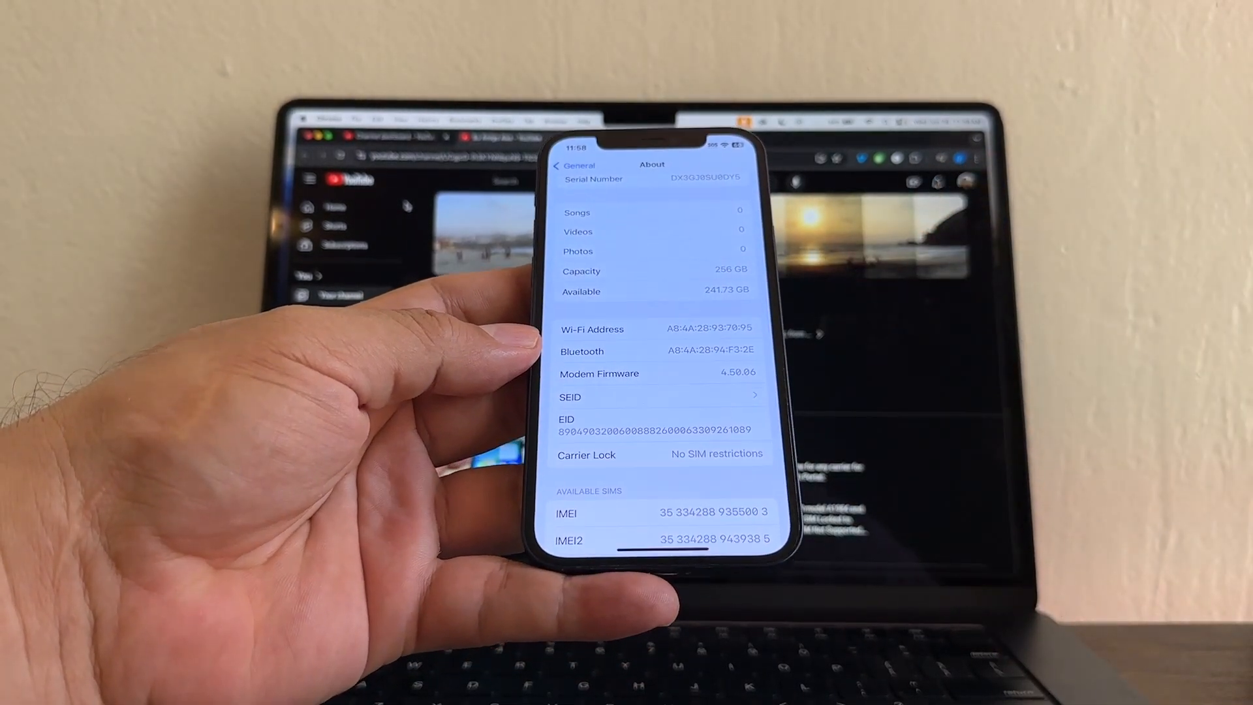